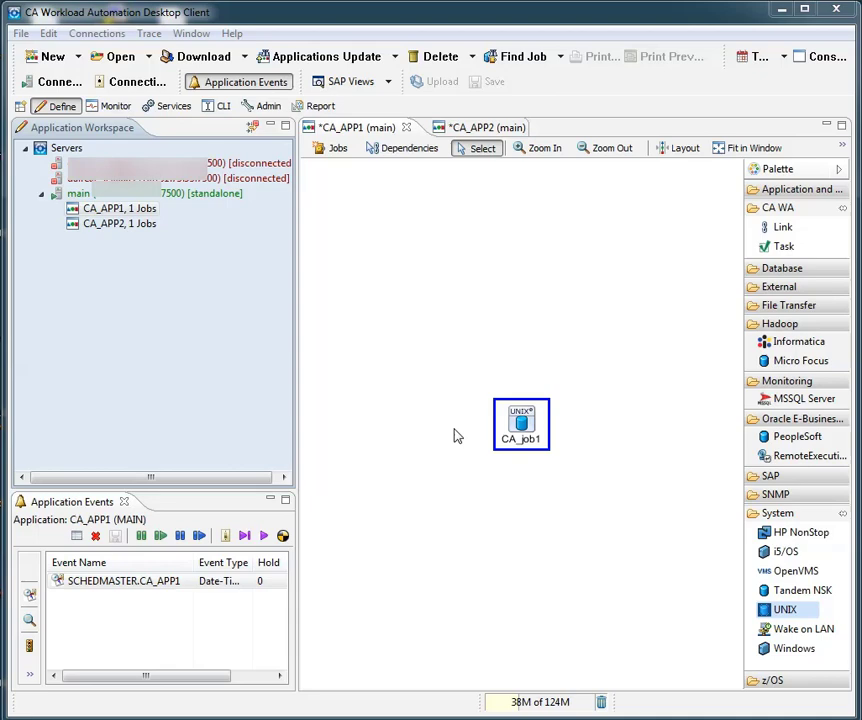
Review and close the CA_job1 and CA_job2 job definitions
{"action": "right_click", "coordinate": [520, 422]}
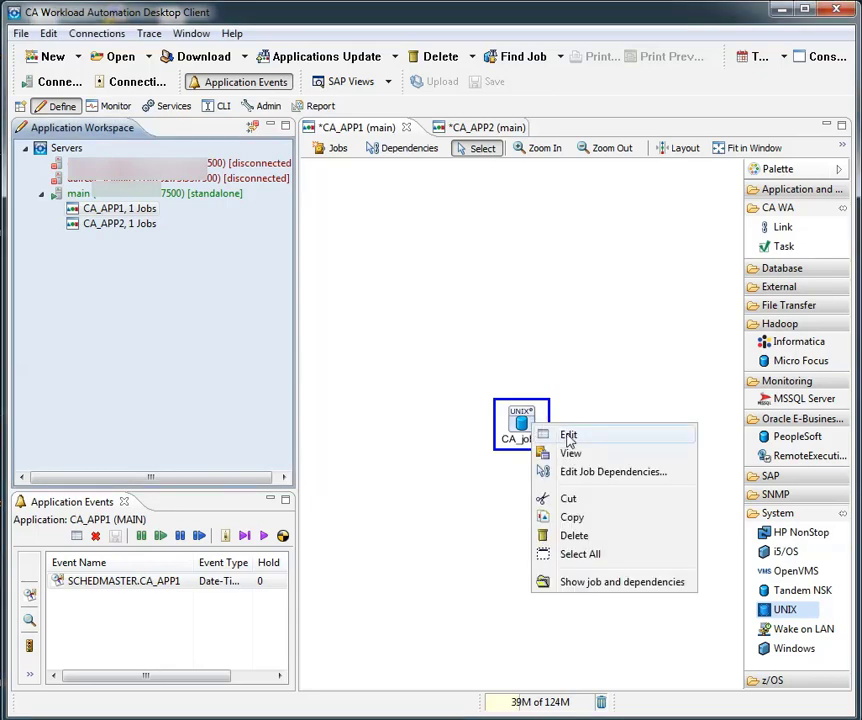
{"action": "left_click", "coordinate": [569, 434]}
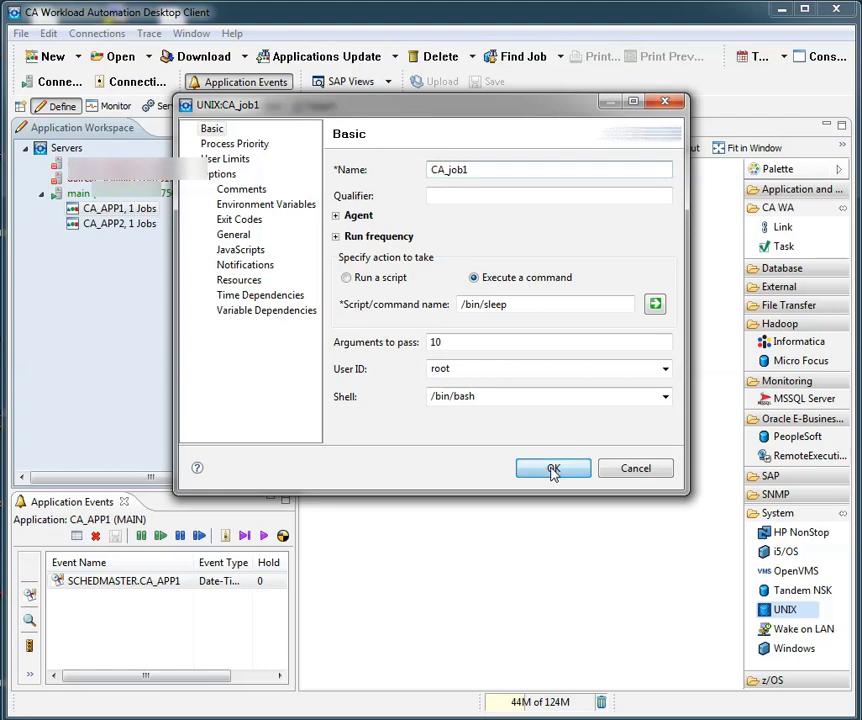
{"action": "left_click", "coordinate": [552, 468]}
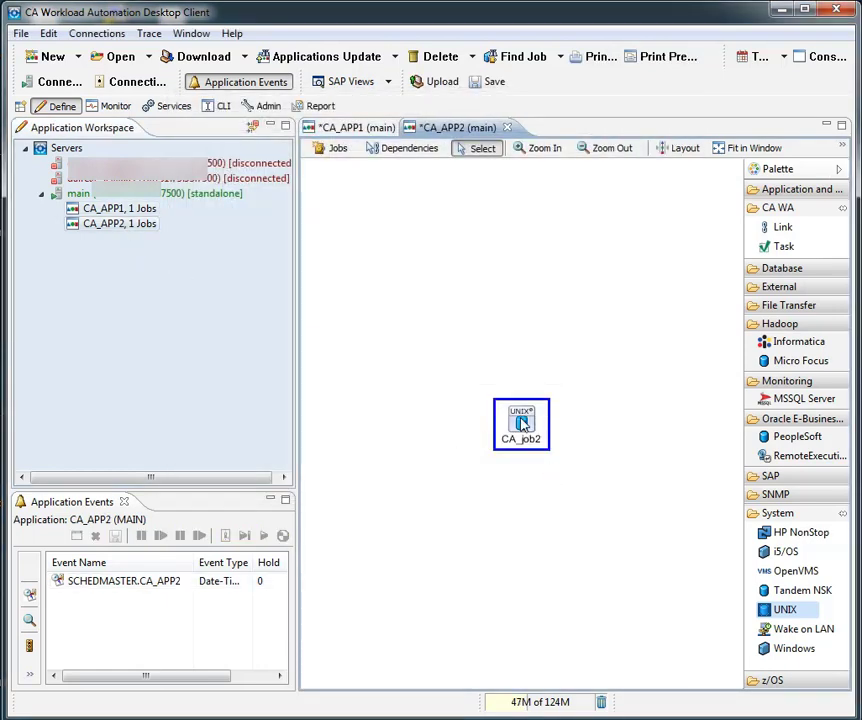
{"action": "double_click", "coordinate": [520, 423]}
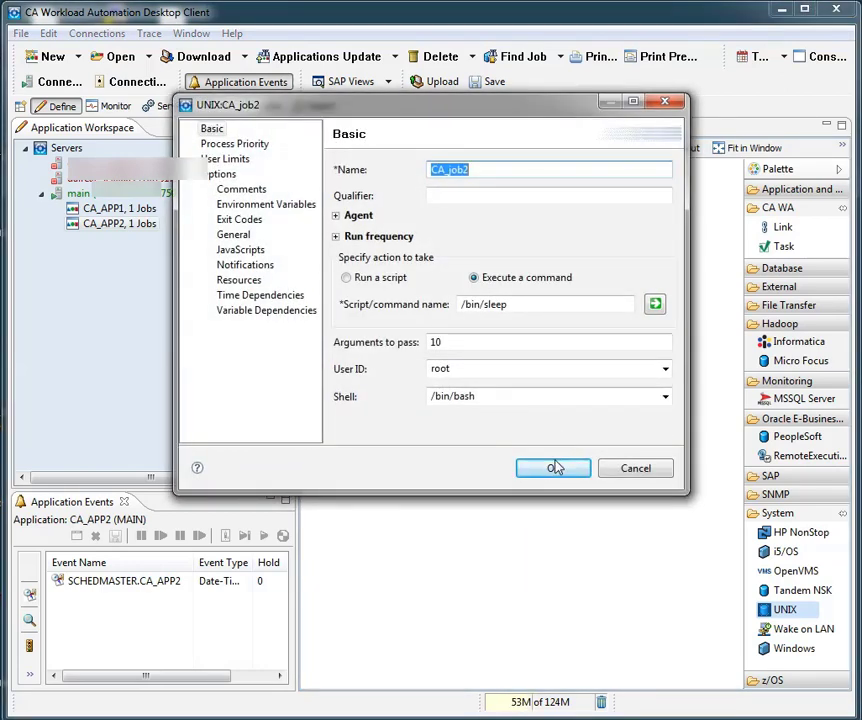
{"action": "left_click", "coordinate": [553, 468]}
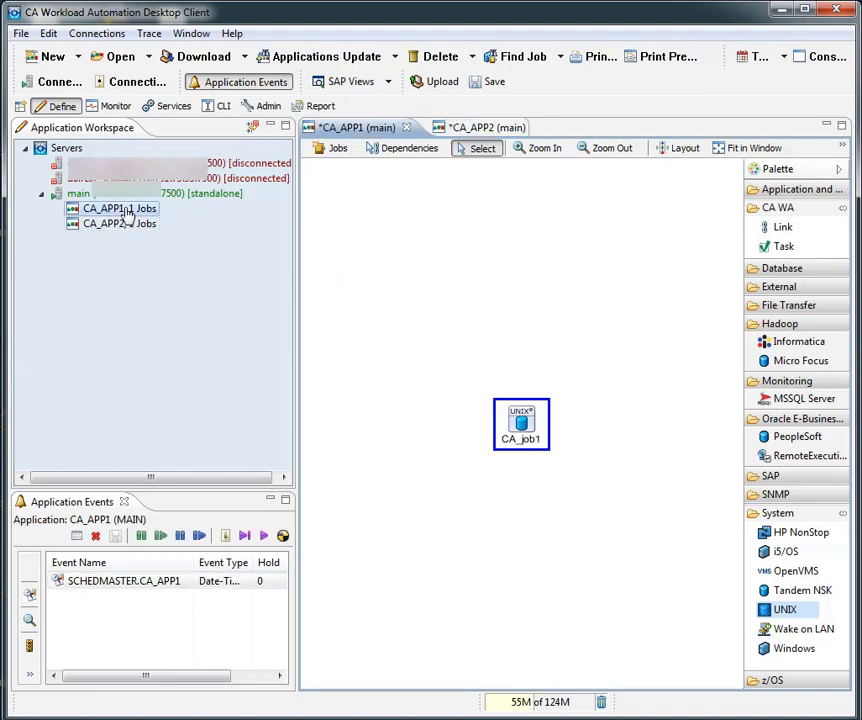
In CA_APP1's properties, start a new alert notification under Notifications > Alerts
{"action": "right_click", "coordinate": [118, 208]}
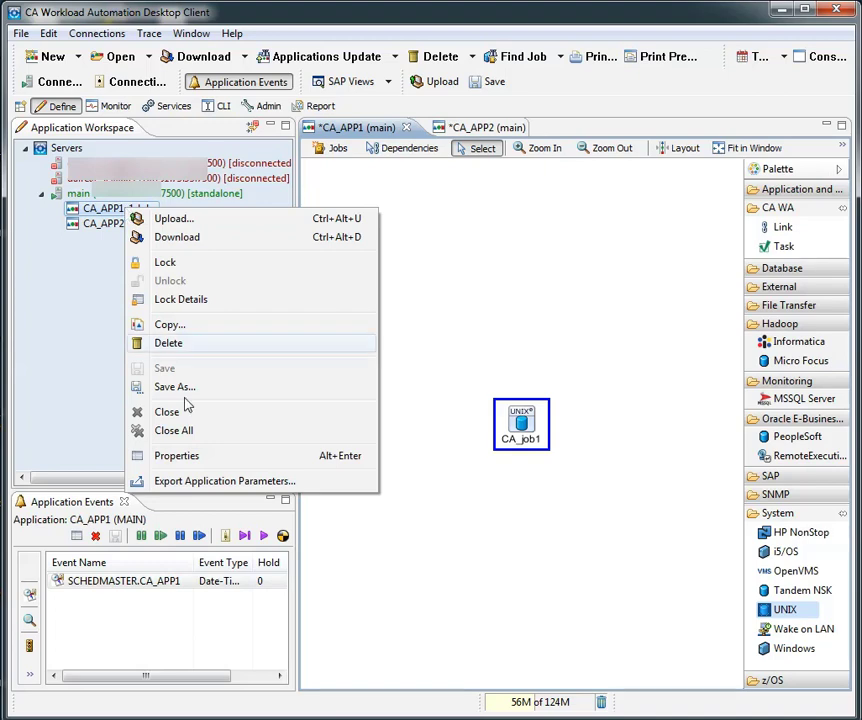
{"action": "left_click", "coordinate": [176, 455]}
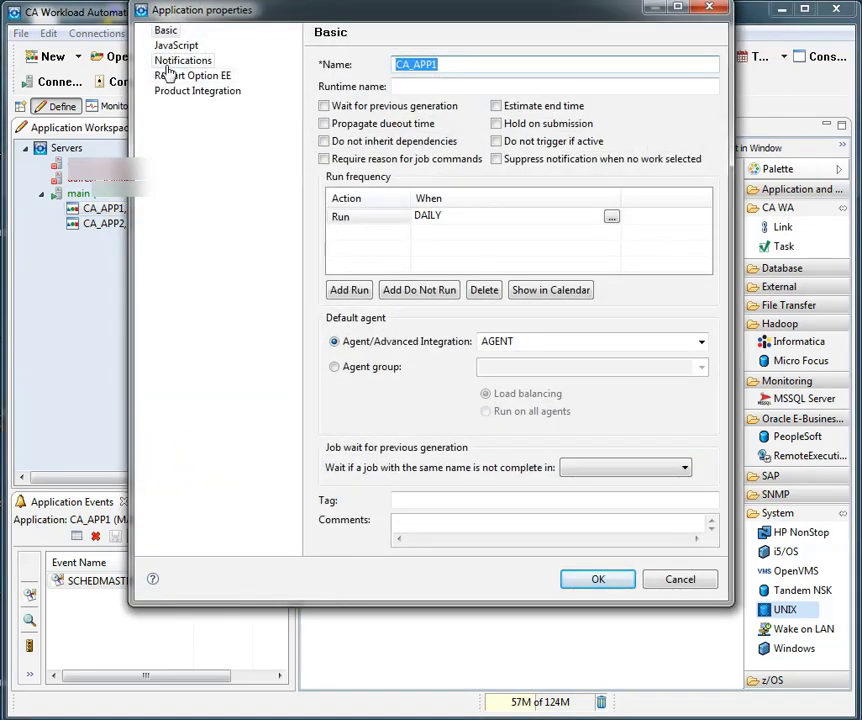
{"action": "left_click", "coordinate": [208, 61]}
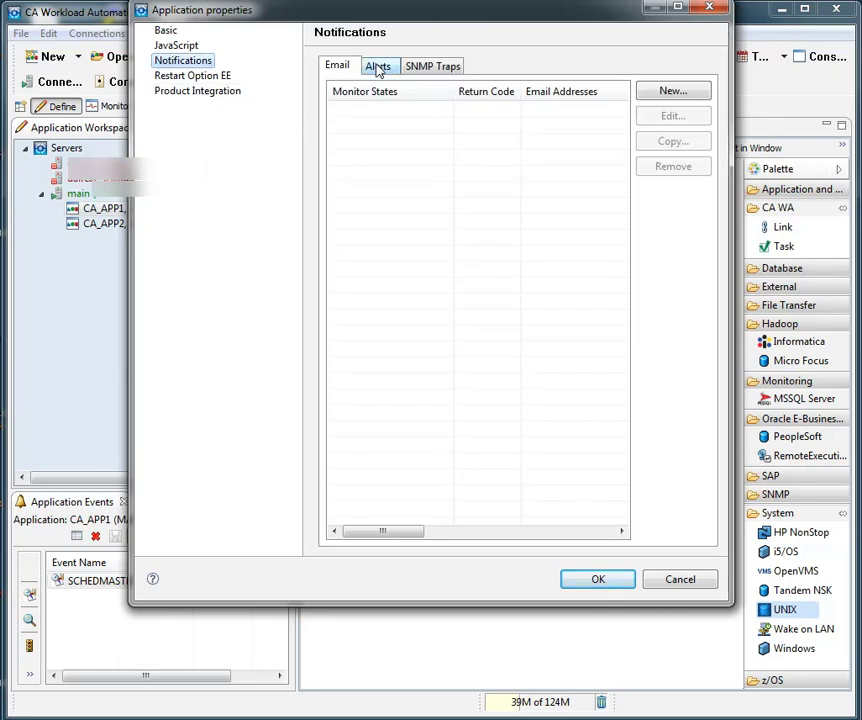
{"action": "left_click", "coordinate": [377, 65]}
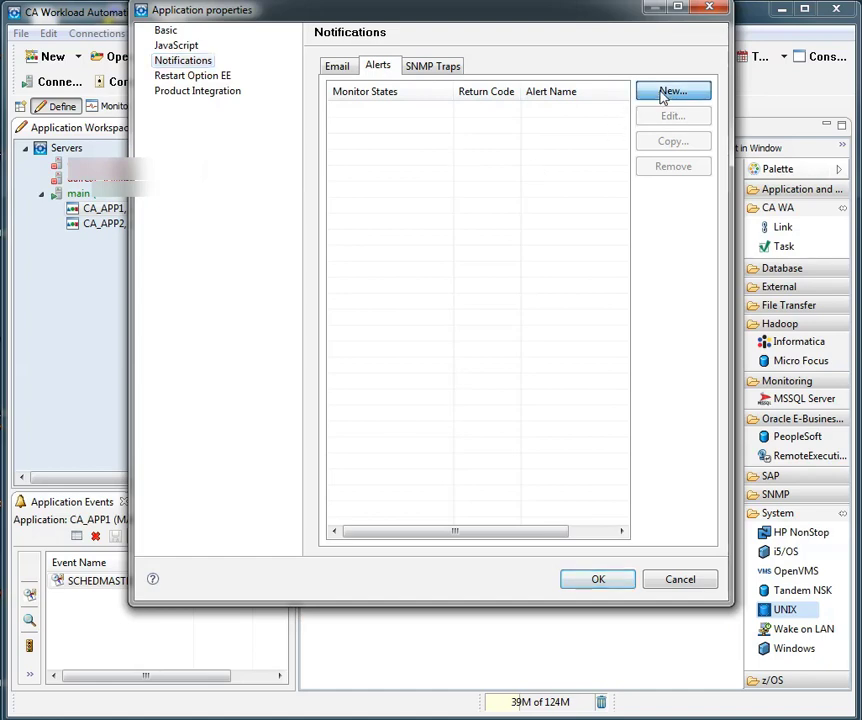
{"action": "left_click", "coordinate": [696, 91]}
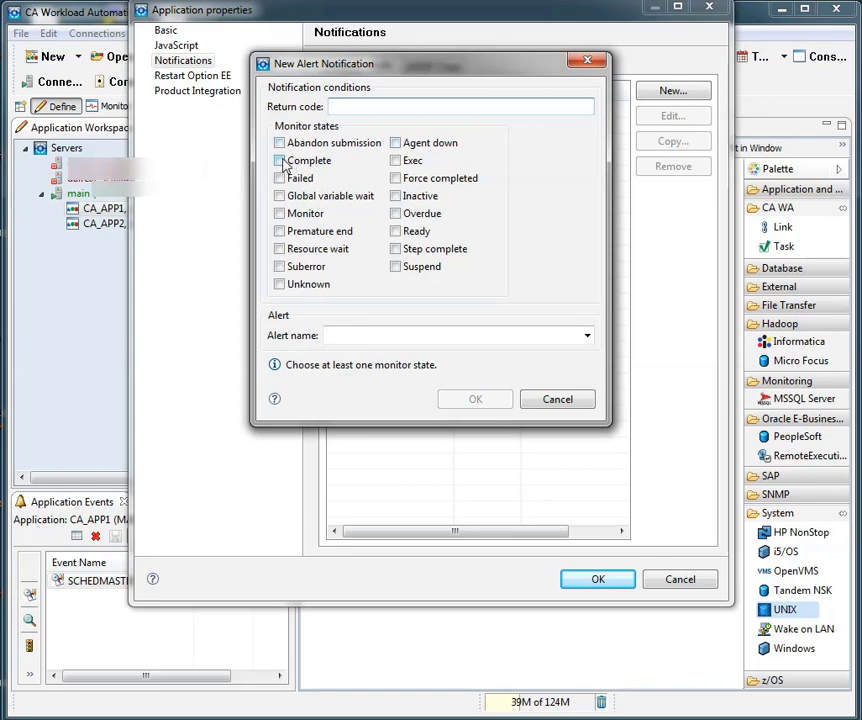
Add a Complete notification sending CA_ALERT1, then save and close CA_APP1's properties
{"action": "left_click", "coordinate": [279, 160]}
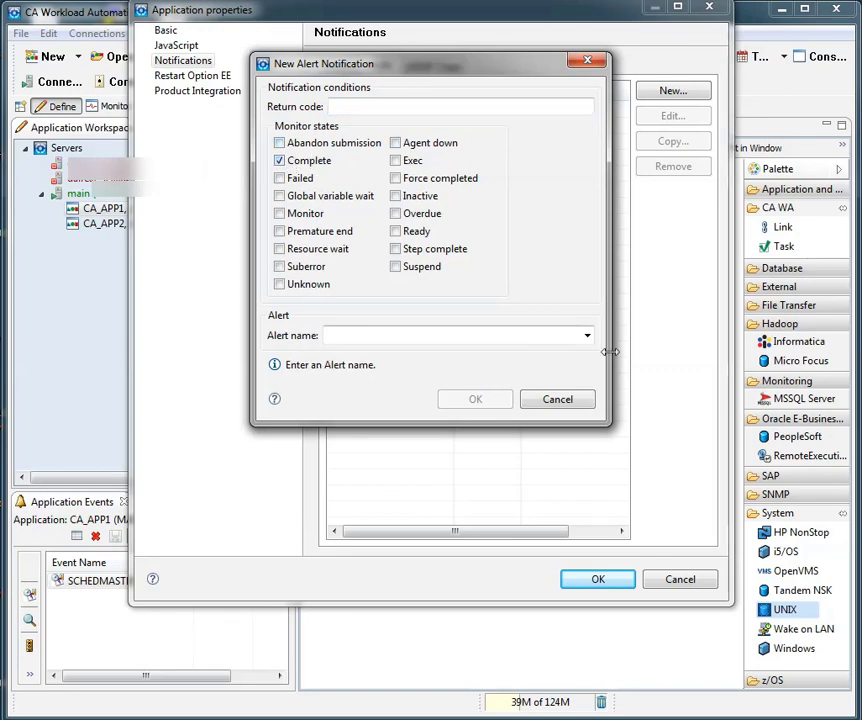
{"action": "left_click", "coordinate": [587, 335]}
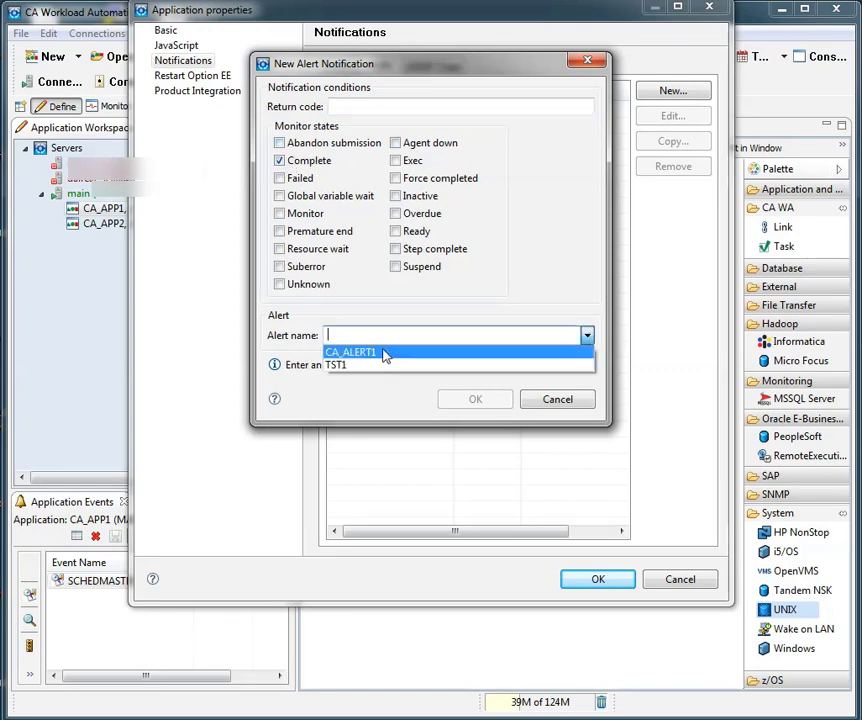
{"action": "left_click", "coordinate": [350, 352]}
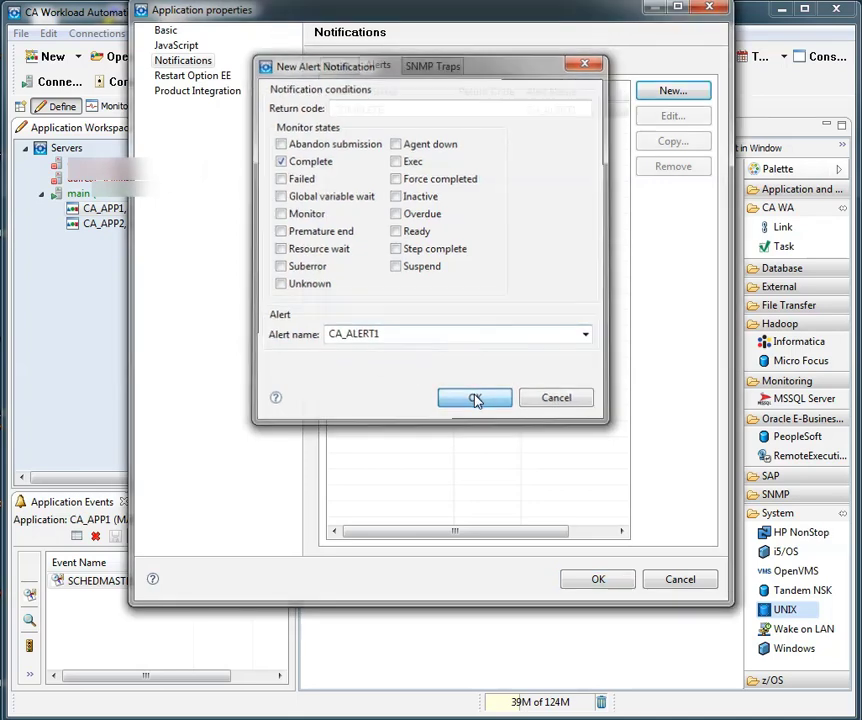
{"action": "left_click", "coordinate": [474, 398]}
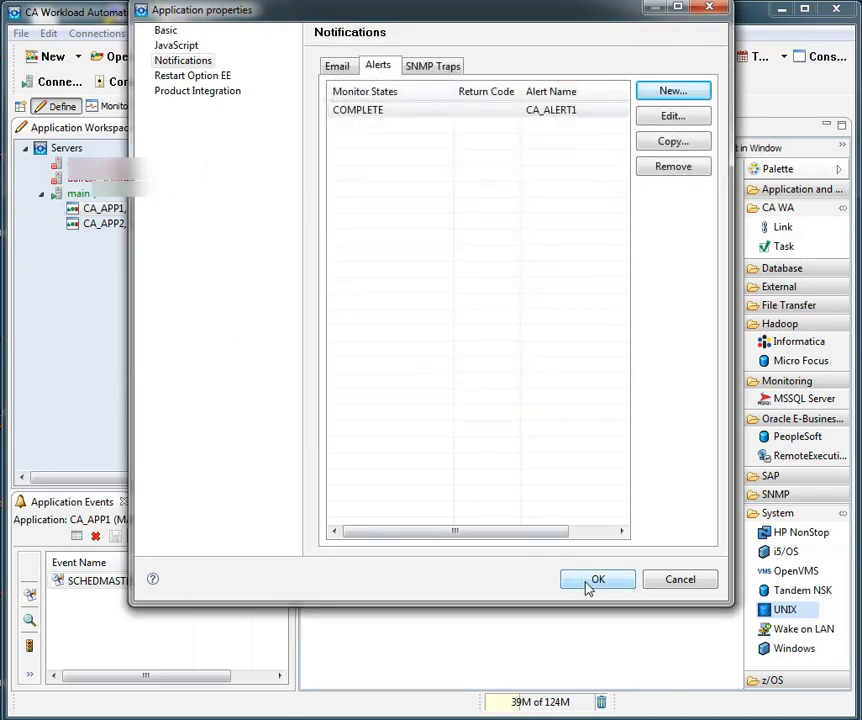
{"action": "left_click", "coordinate": [597, 579]}
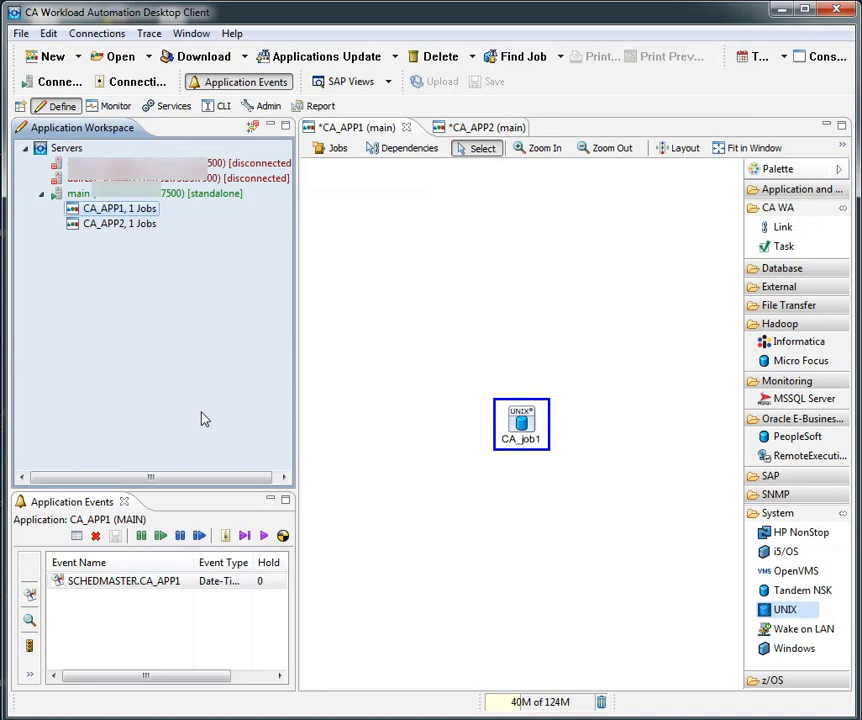
{"action": "mouse_move", "coordinate": [176, 106]}
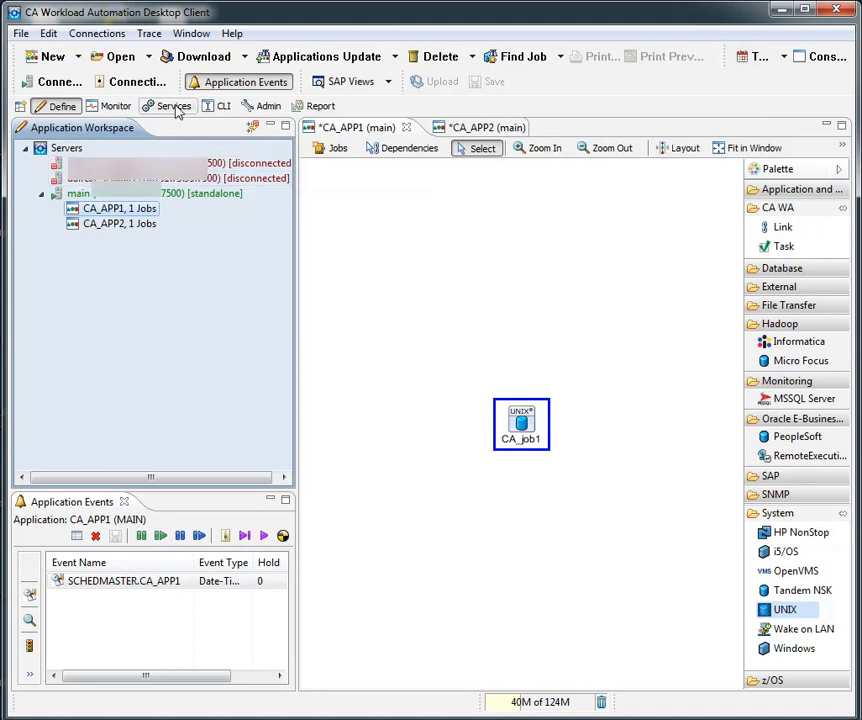
In Services, filter alerts by 'ca' and open the CA_ALERT1 definition
{"action": "left_click", "coordinate": [172, 106]}
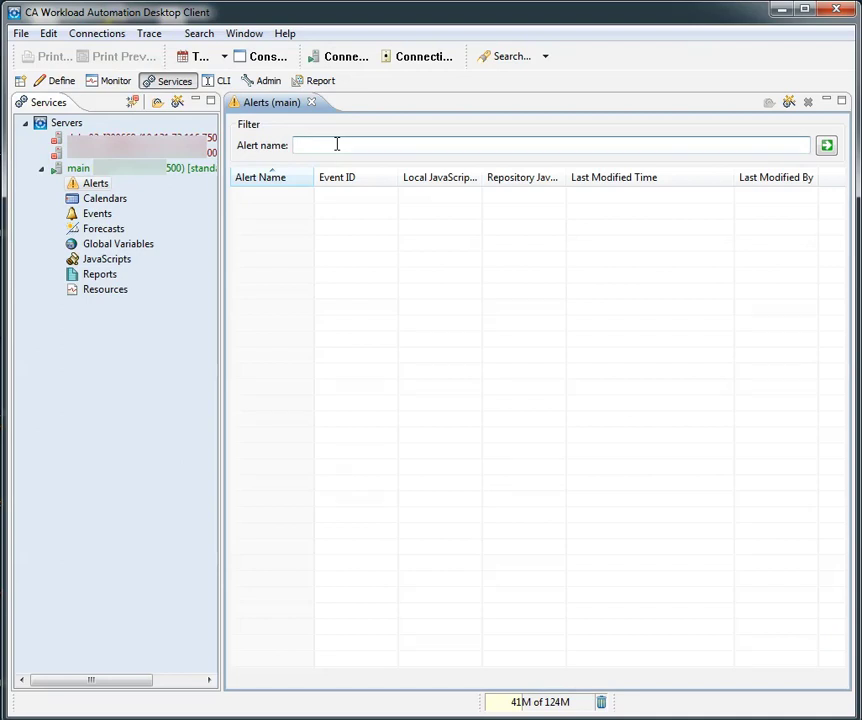
{"action": "type", "text": "ca*"}
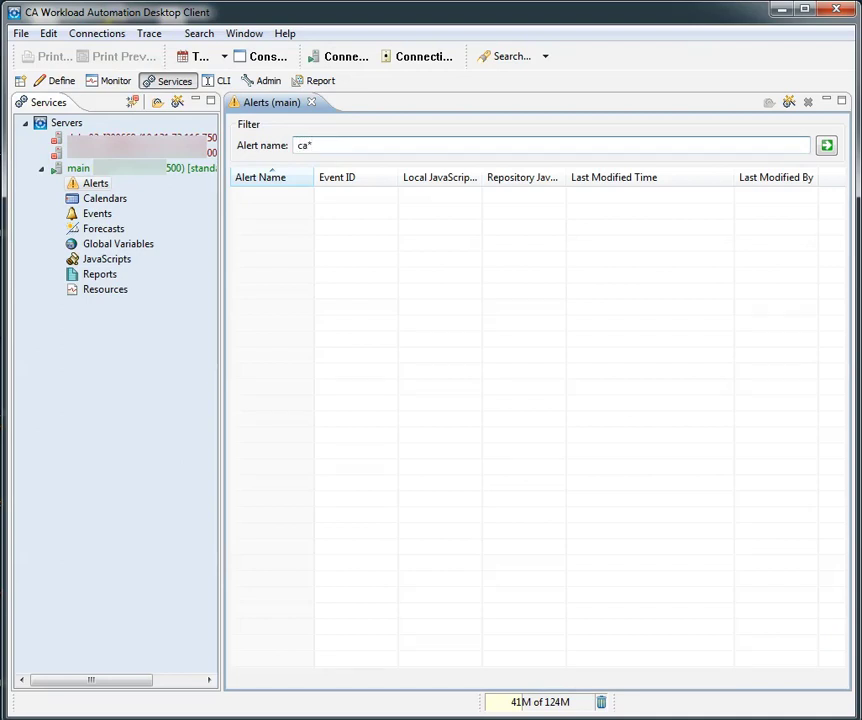
{"action": "left_click", "coordinate": [829, 145]}
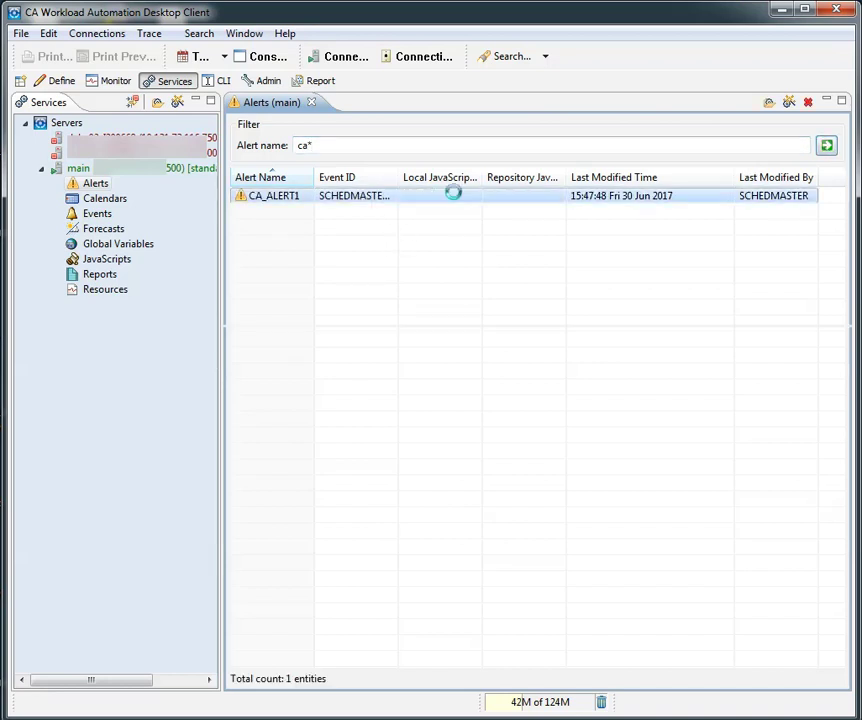
{"action": "double_click", "coordinate": [271, 195]}
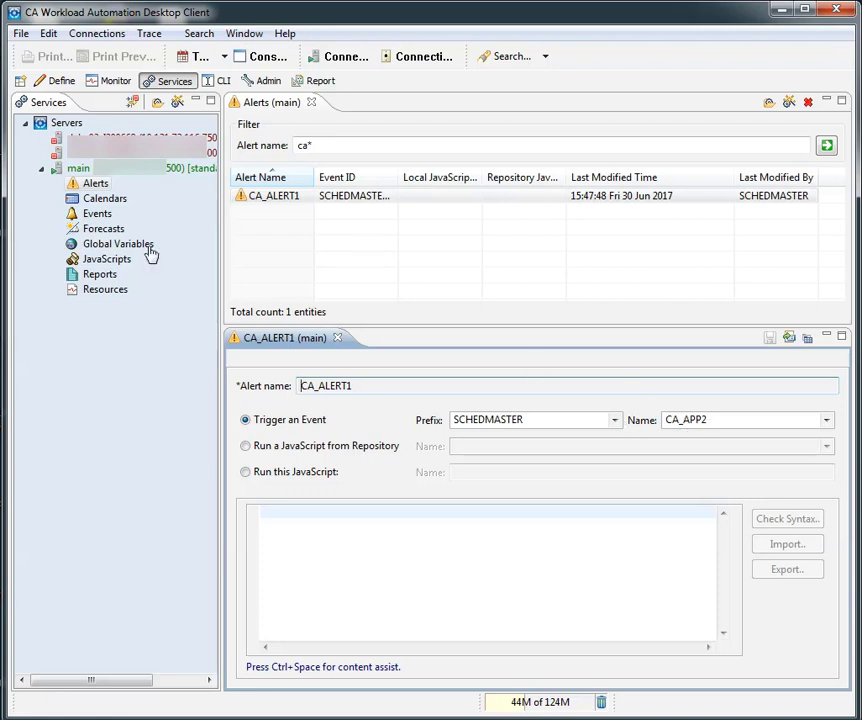
{"action": "mouse_move", "coordinate": [117, 80]}
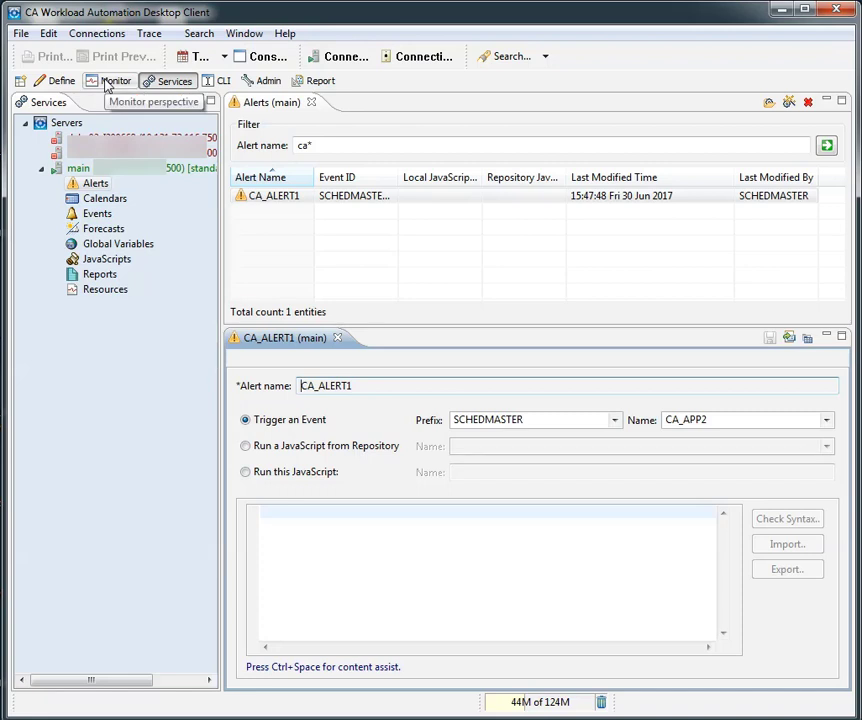
In Monitor, review the main server's CA_APP* subscription filters, then close the dialog
{"action": "left_click", "coordinate": [116, 80]}
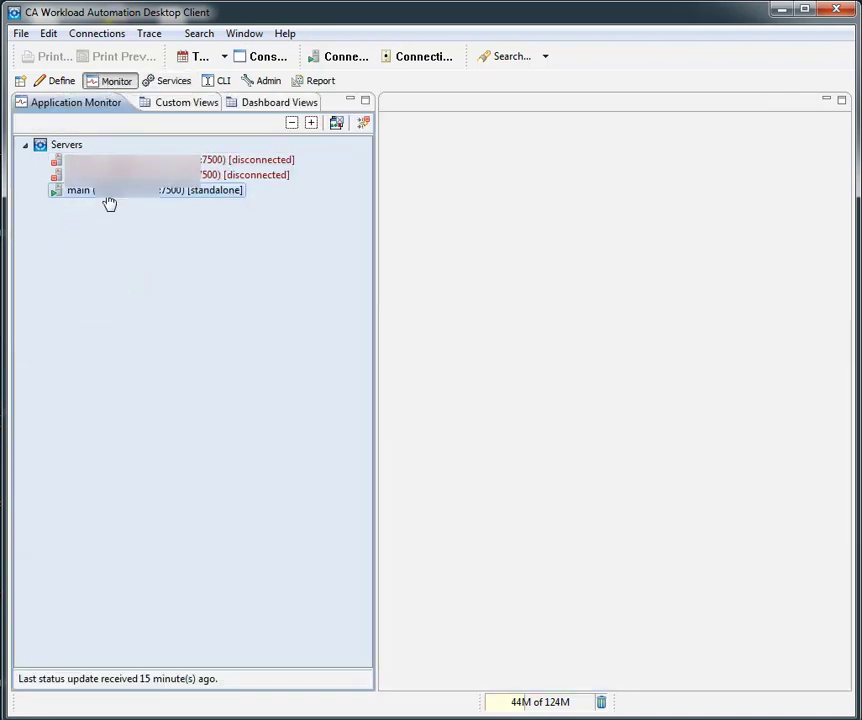
{"action": "right_click", "coordinate": [80, 190]}
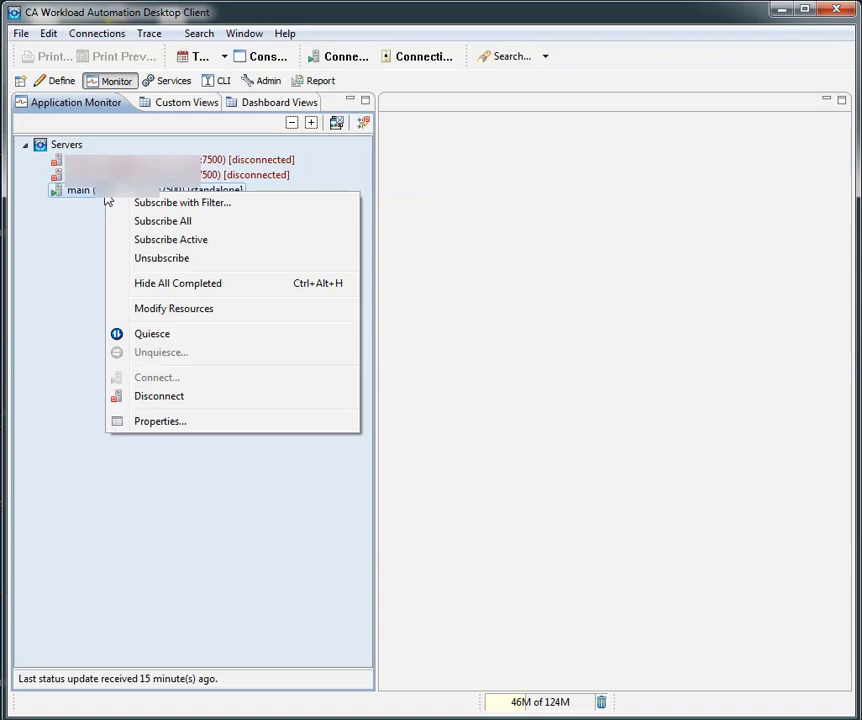
{"action": "left_click", "coordinate": [182, 202]}
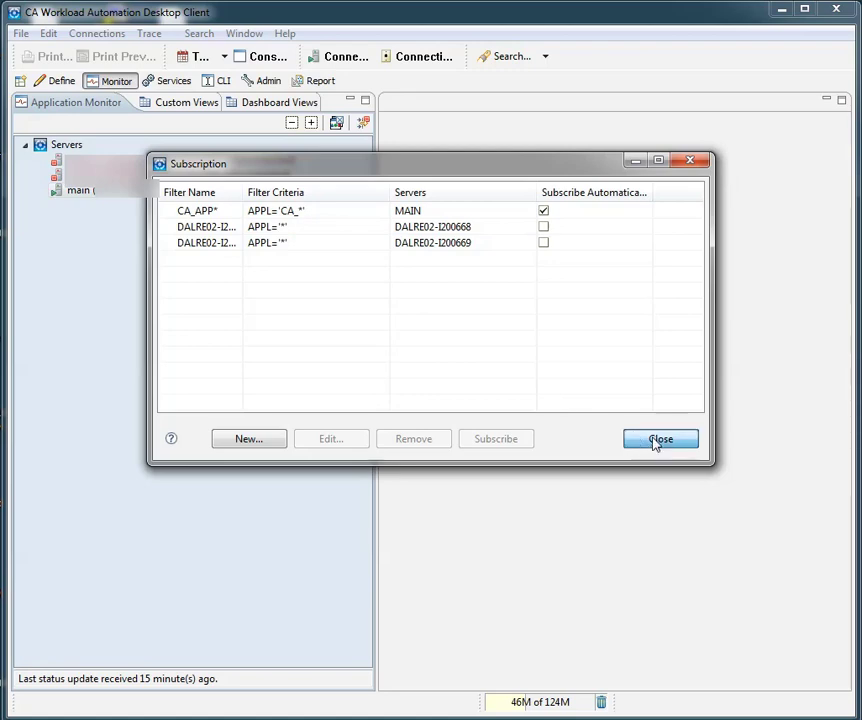
{"action": "left_click", "coordinate": [661, 438]}
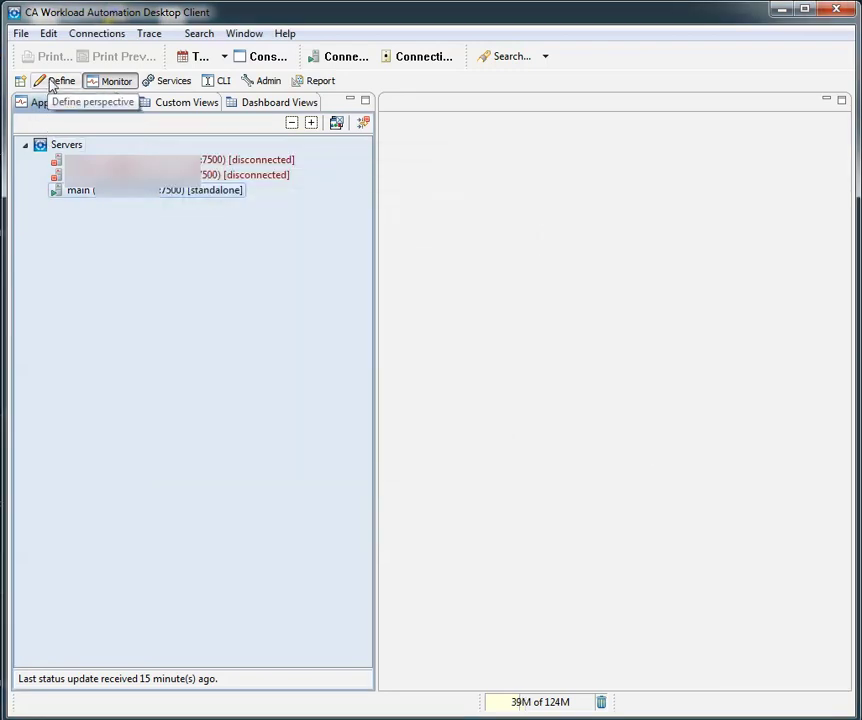
Trigger the SCHEDMASTER.CA_APP1 event from the Define perspective with default options
{"action": "left_click", "coordinate": [62, 80]}
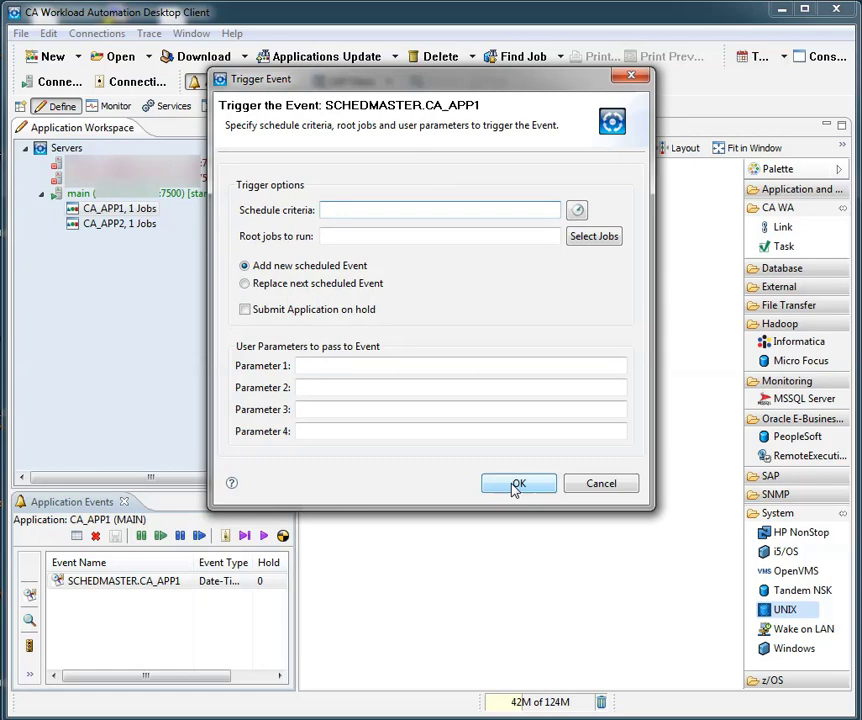
{"action": "left_click", "coordinate": [518, 483]}
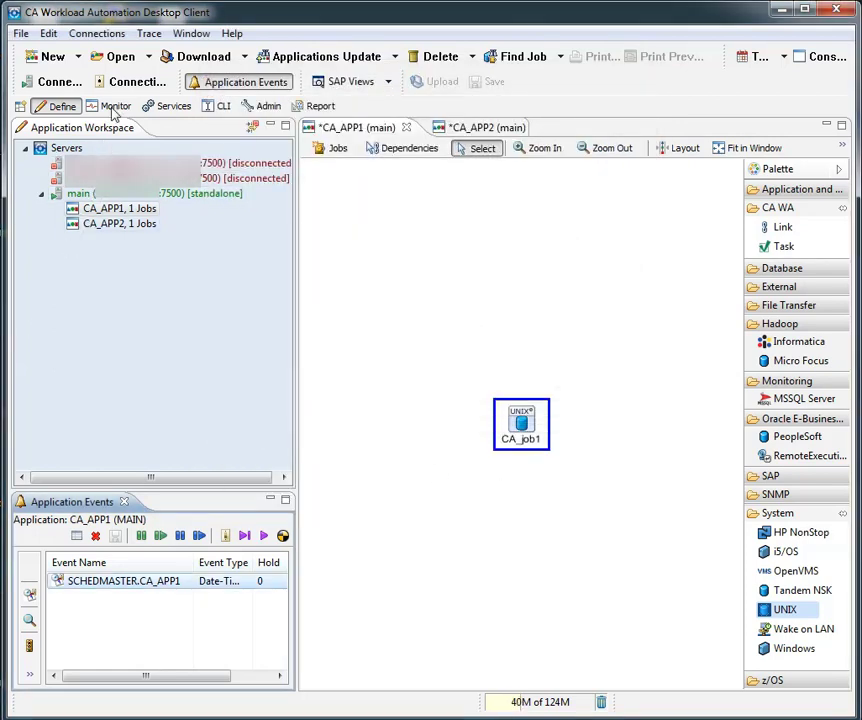
In Monitor, expand the main server and CA_APP2 to show the Complete generations
{"action": "left_click", "coordinate": [112, 108]}
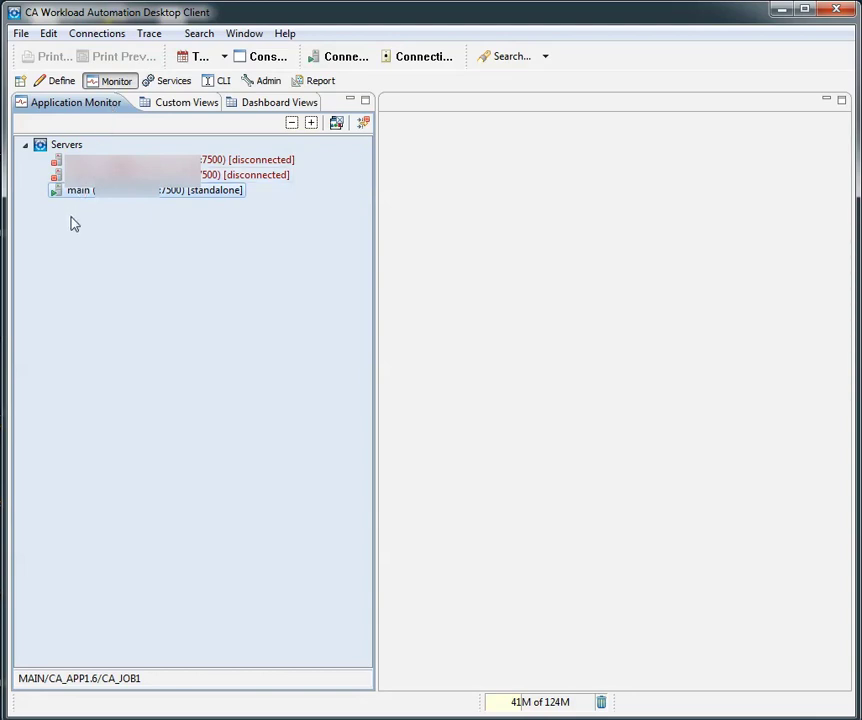
{"action": "left_click", "coordinate": [55, 190]}
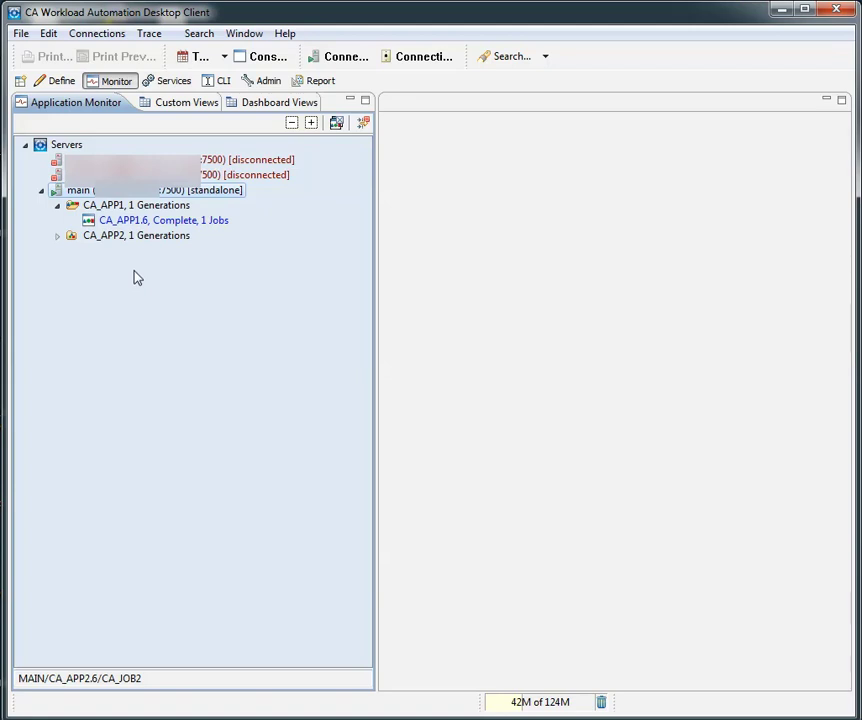
{"action": "left_click", "coordinate": [57, 235]}
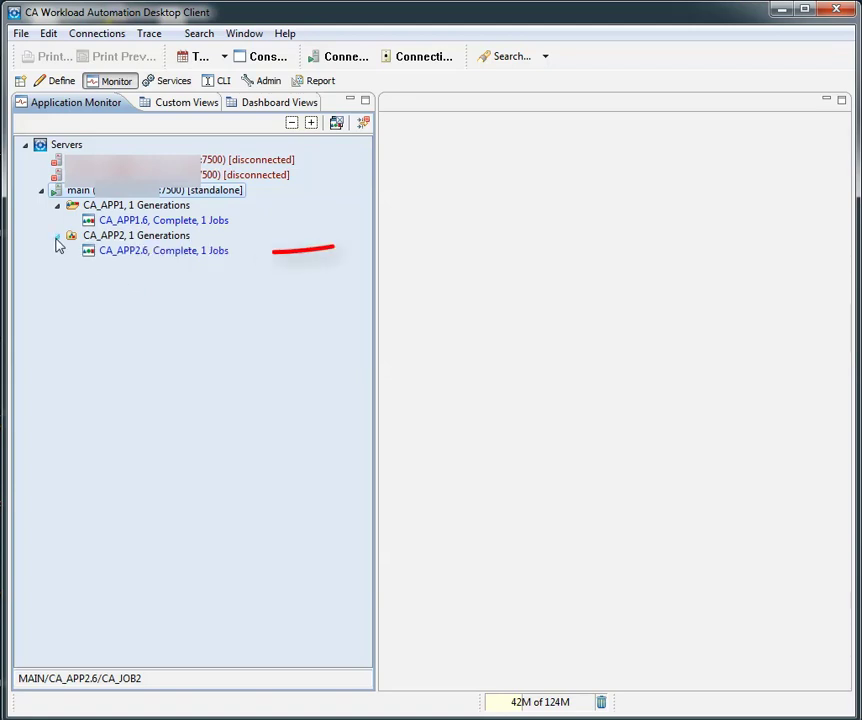